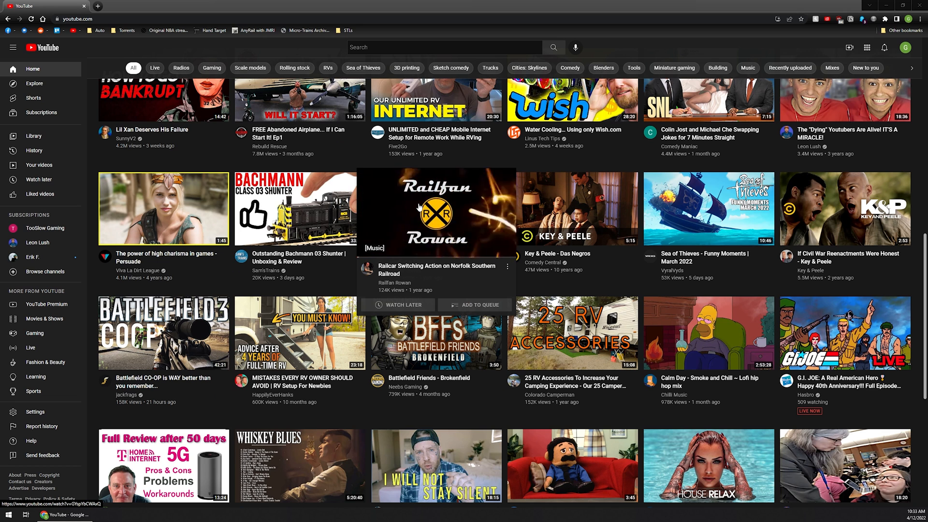
mouse_move(435, 210)
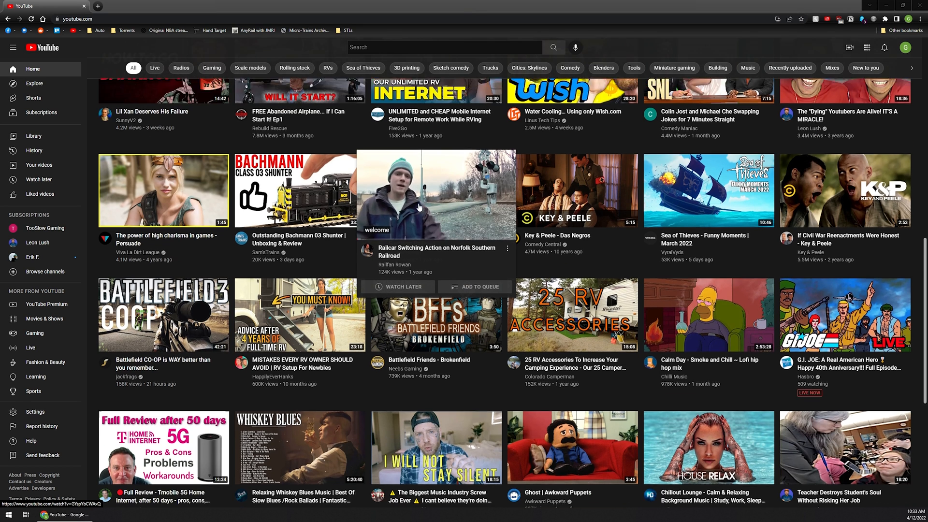
Navigate from the sidebar into Settings and its Playback and performance page.
scroll(down, 3)
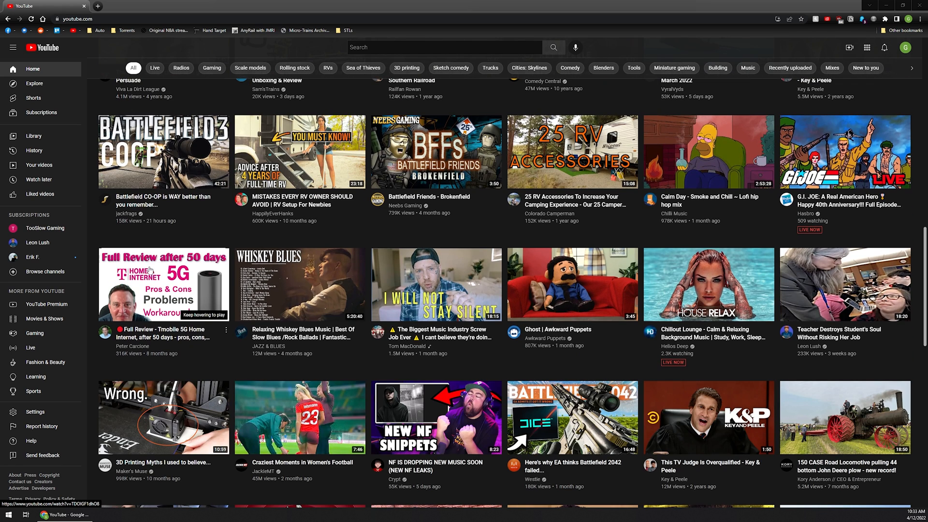
mouse_move(162, 284)
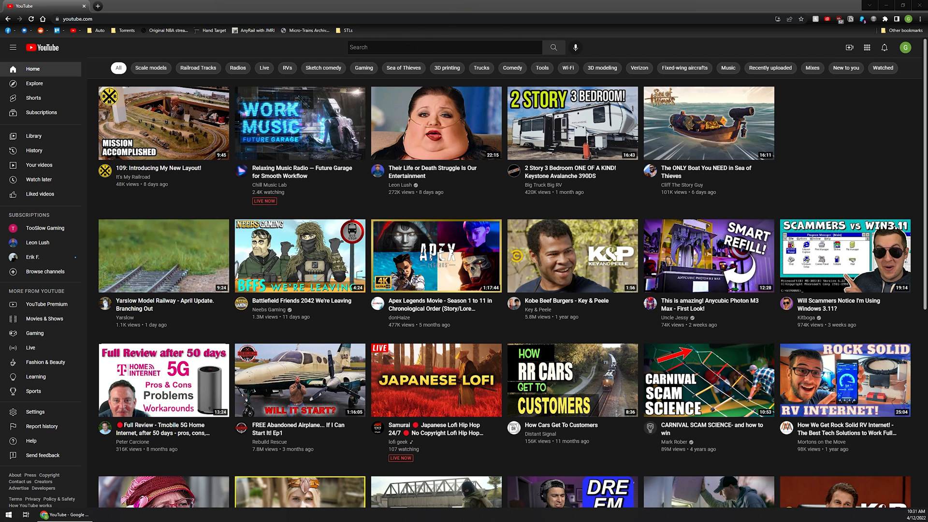
mouse_move(347, 73)
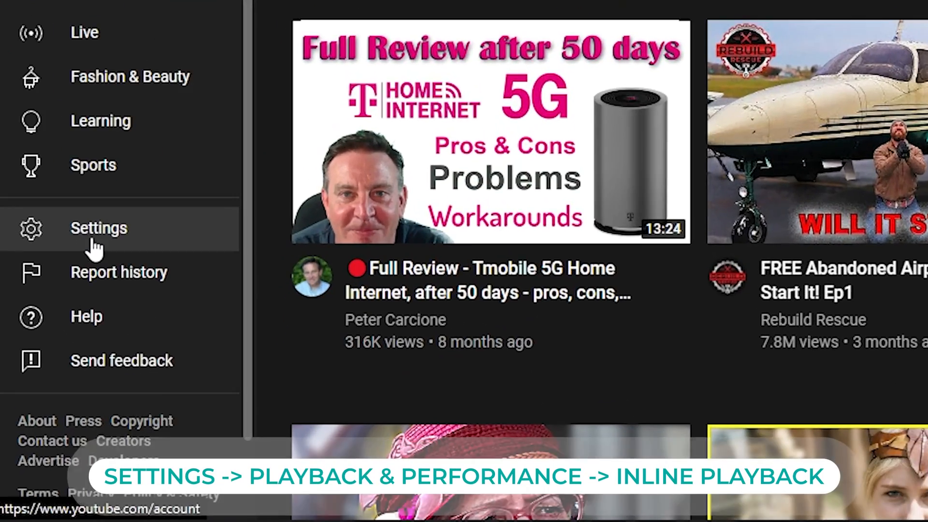
click(98, 228)
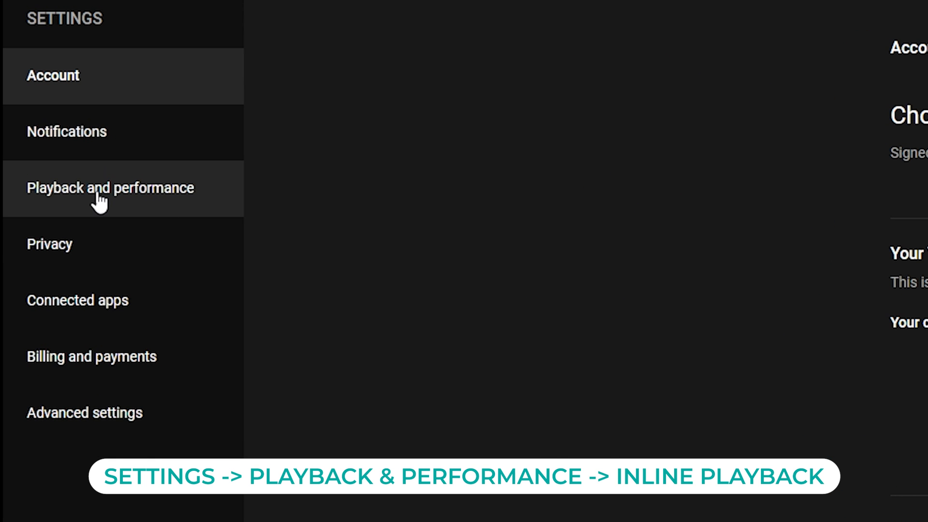
click(110, 187)
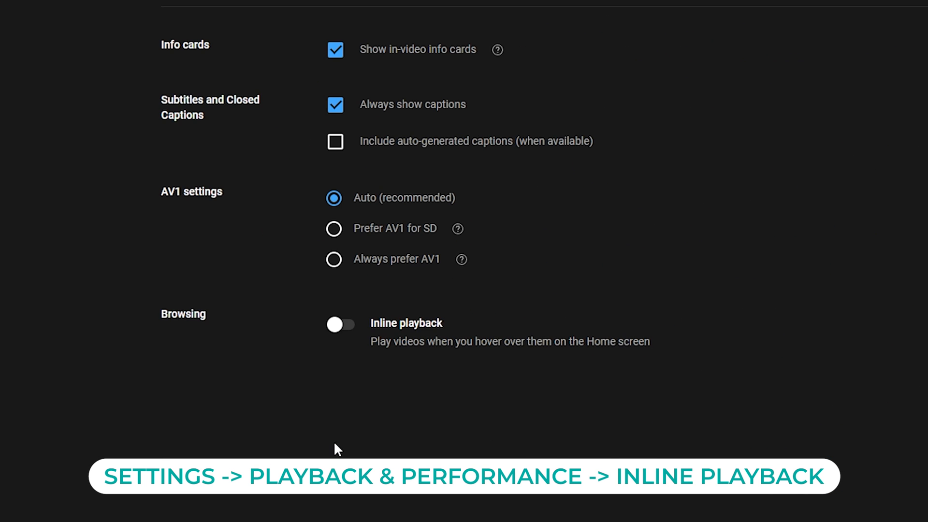
Toggle Inline playback on then off so hover previews stop, then return to the Home feed.
click(341, 324)
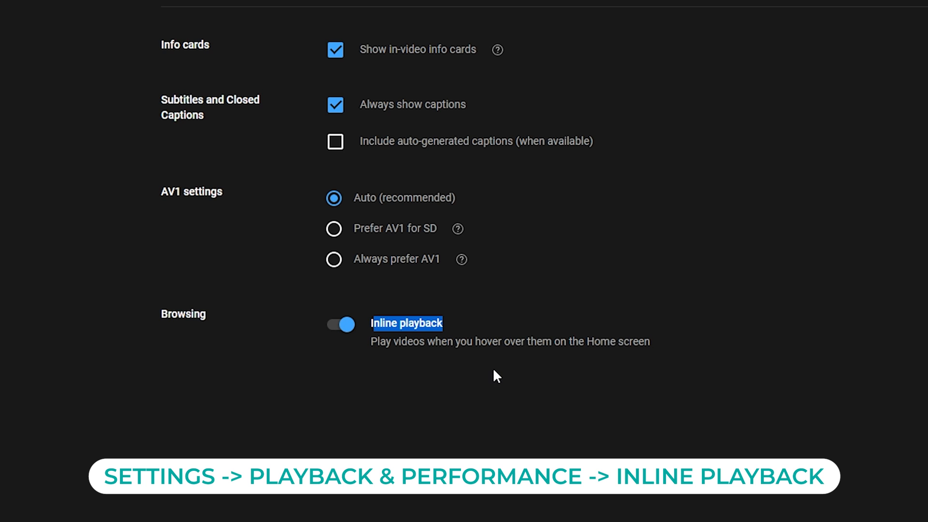
mouse_move(360, 335)
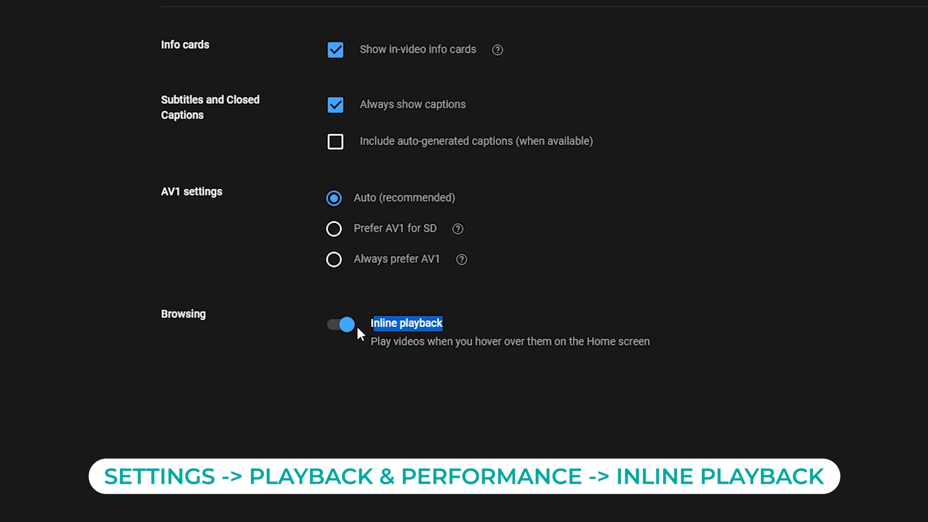
click(346, 323)
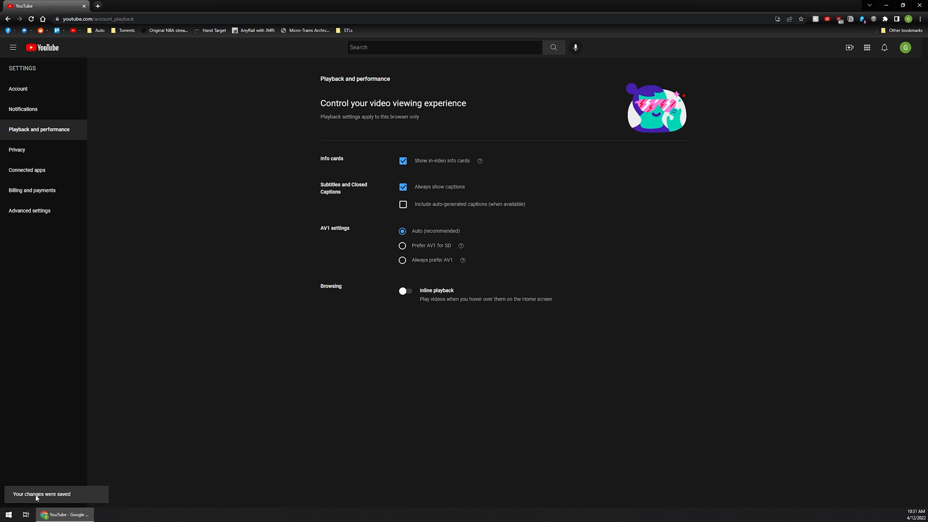
mouse_move(54, 496)
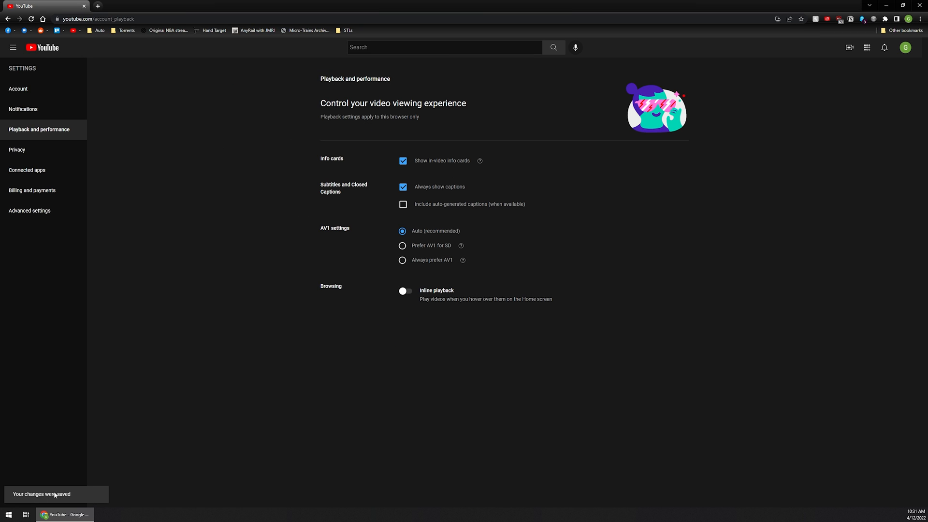
mouse_move(50, 89)
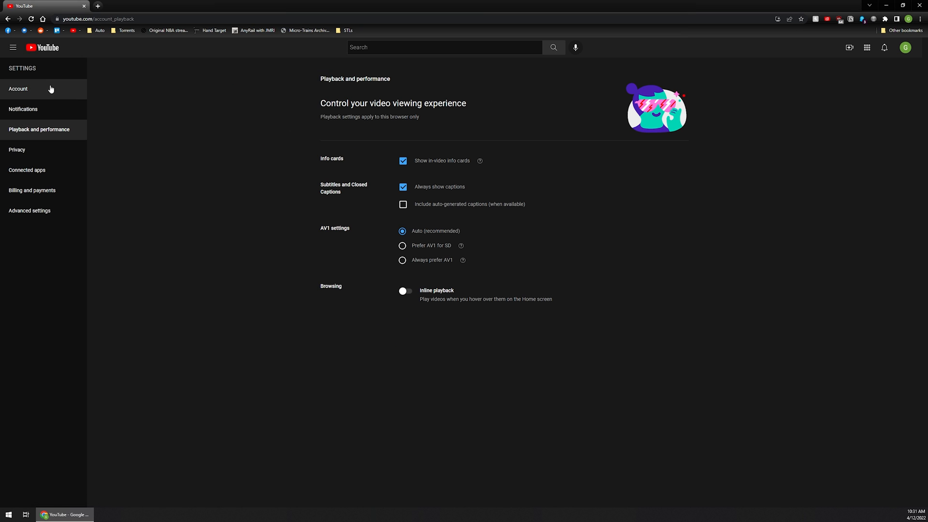
click(18, 89)
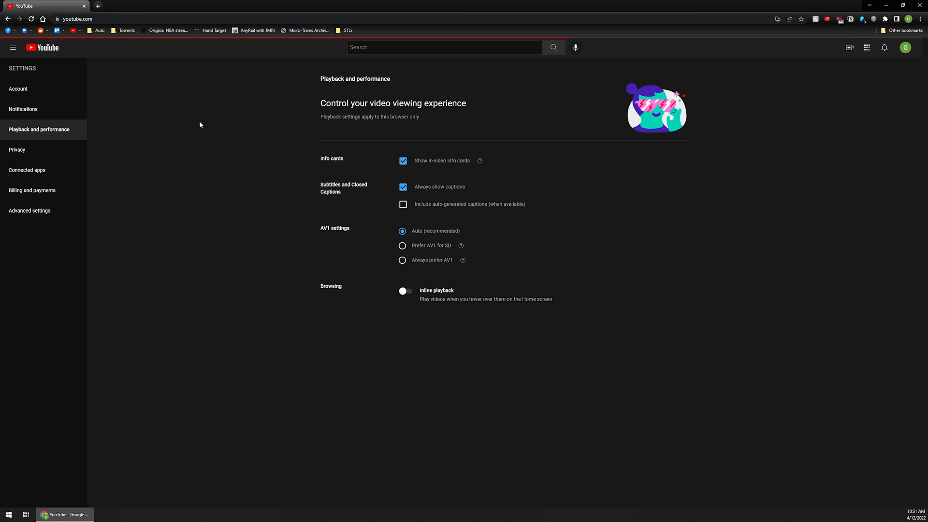
click(42, 47)
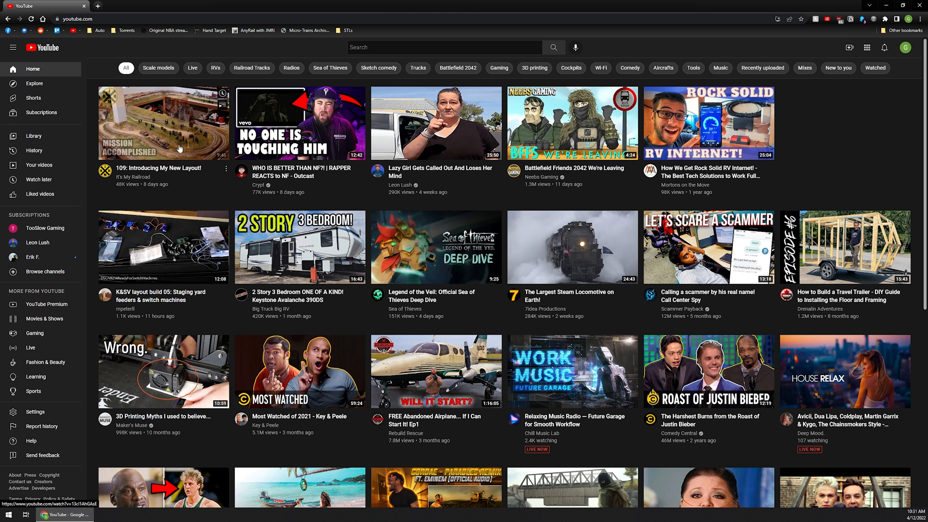